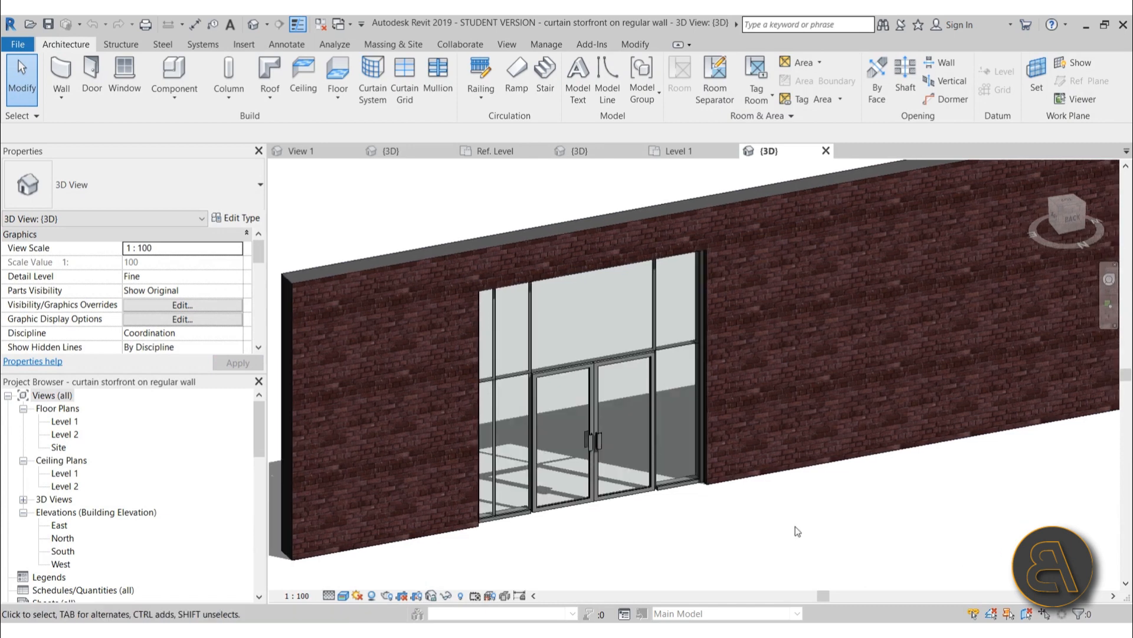
{"action": "mouse_move", "coordinate": [693, 539]}
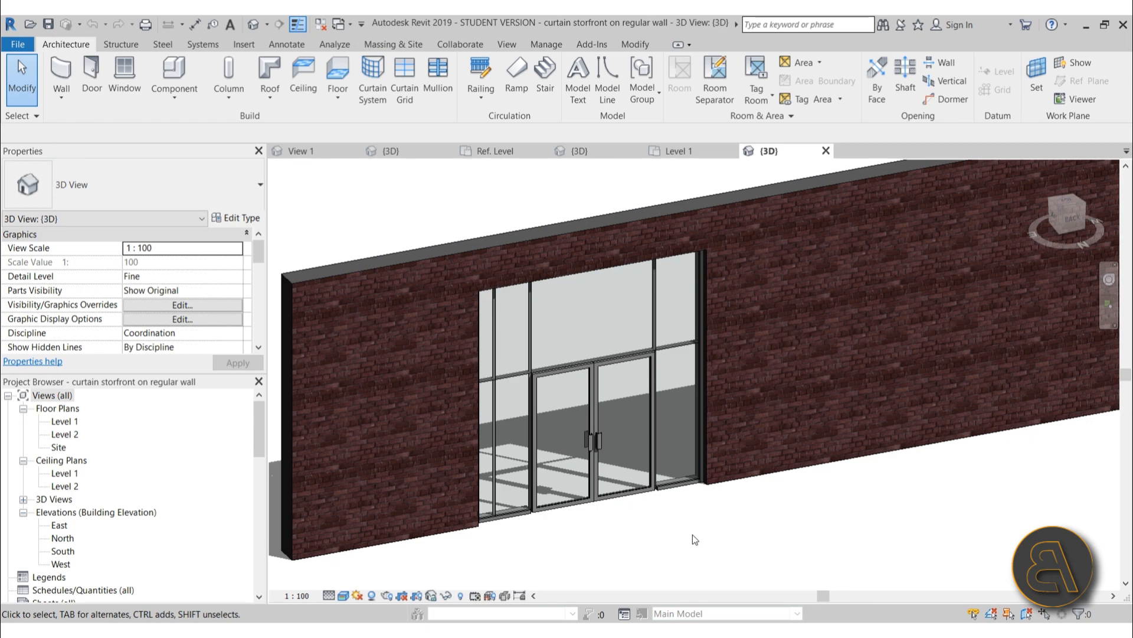
{"action": "mouse_move", "coordinate": [483, 292]}
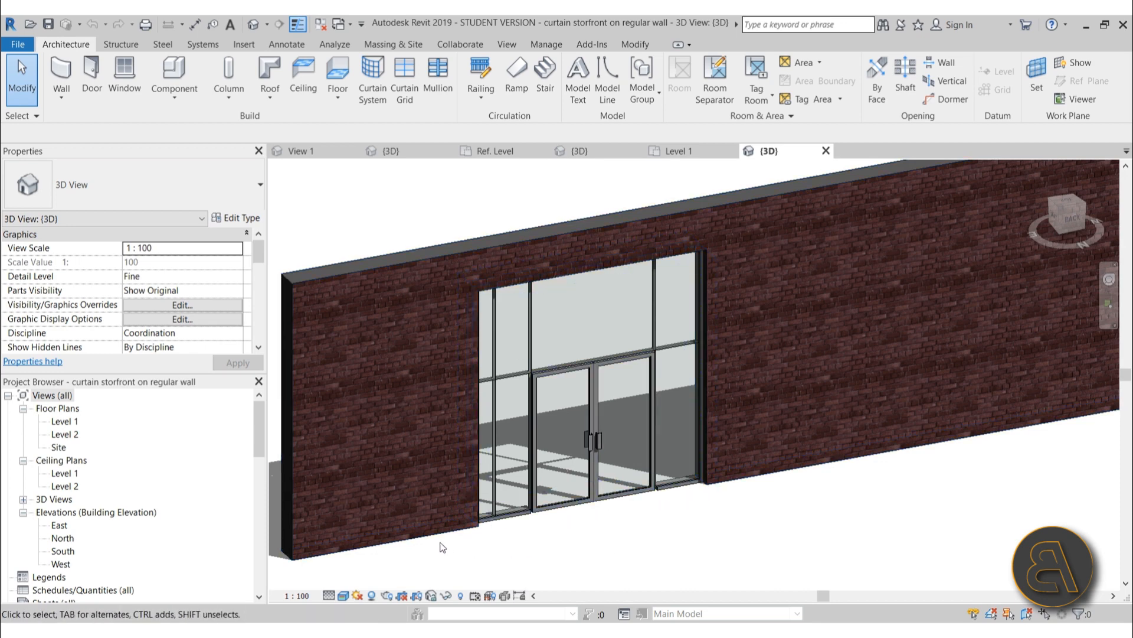
- Select the brick wall around the storefront, then clear the selection
{"action": "left_click", "coordinate": [797, 444]}
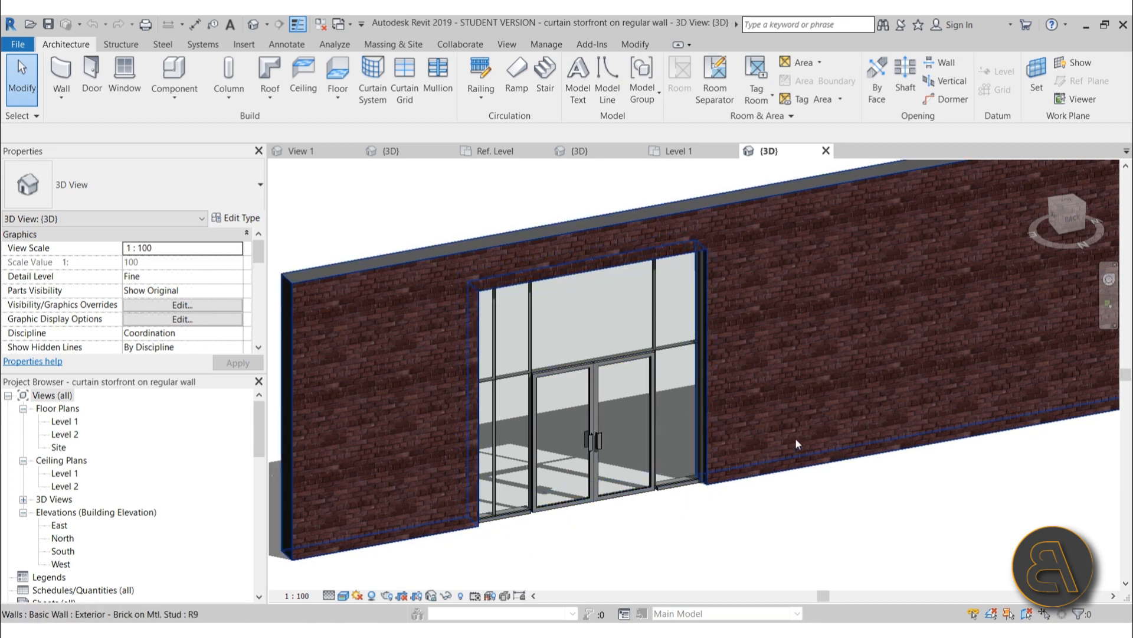
{"action": "mouse_move", "coordinate": [469, 461]}
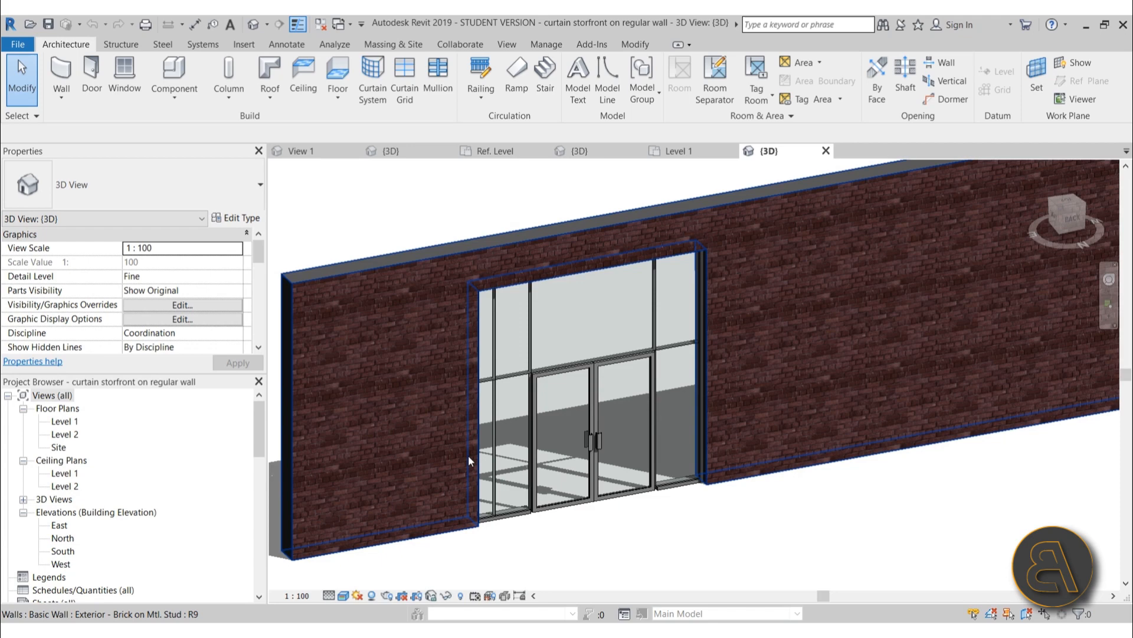
{"action": "left_click", "coordinate": [717, 525]}
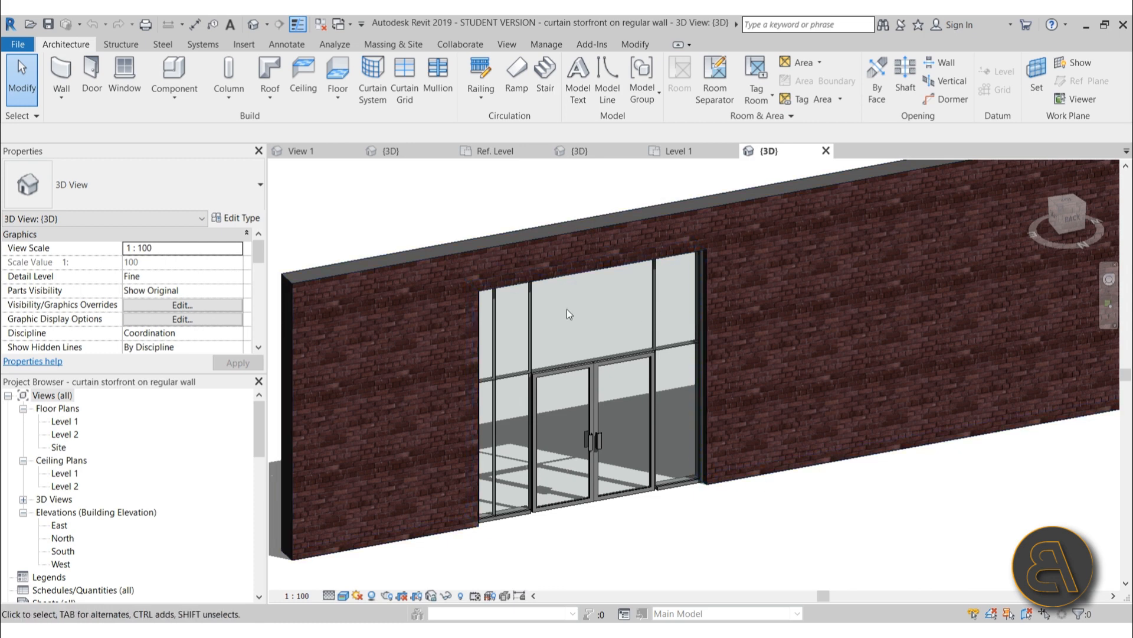
{"action": "mouse_move", "coordinate": [519, 329]}
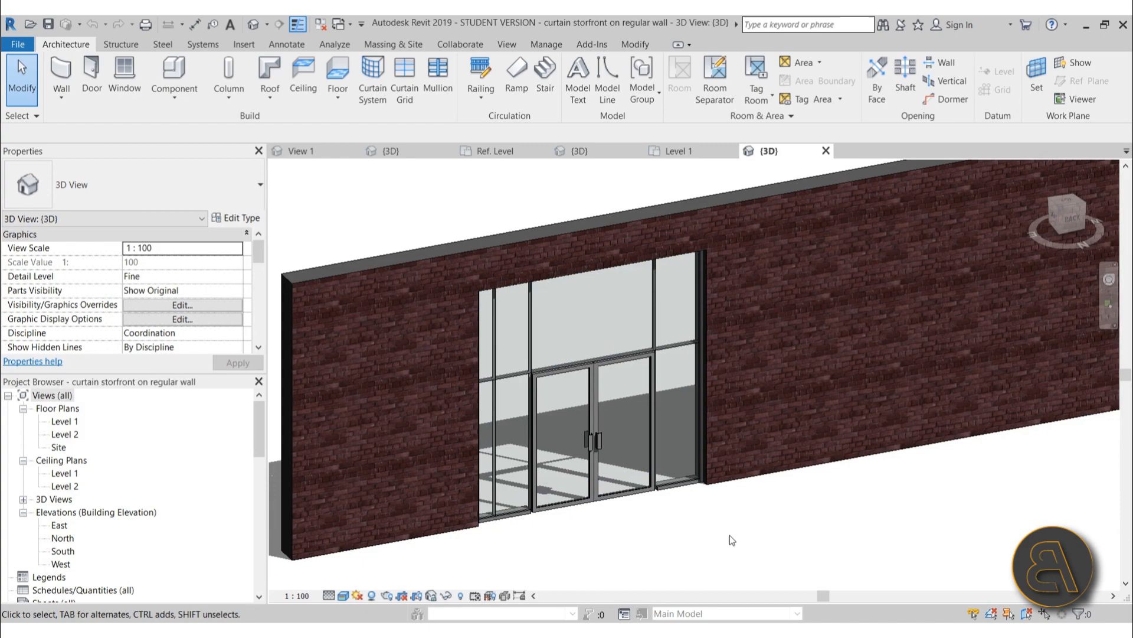
{"action": "mouse_move", "coordinate": [659, 171]}
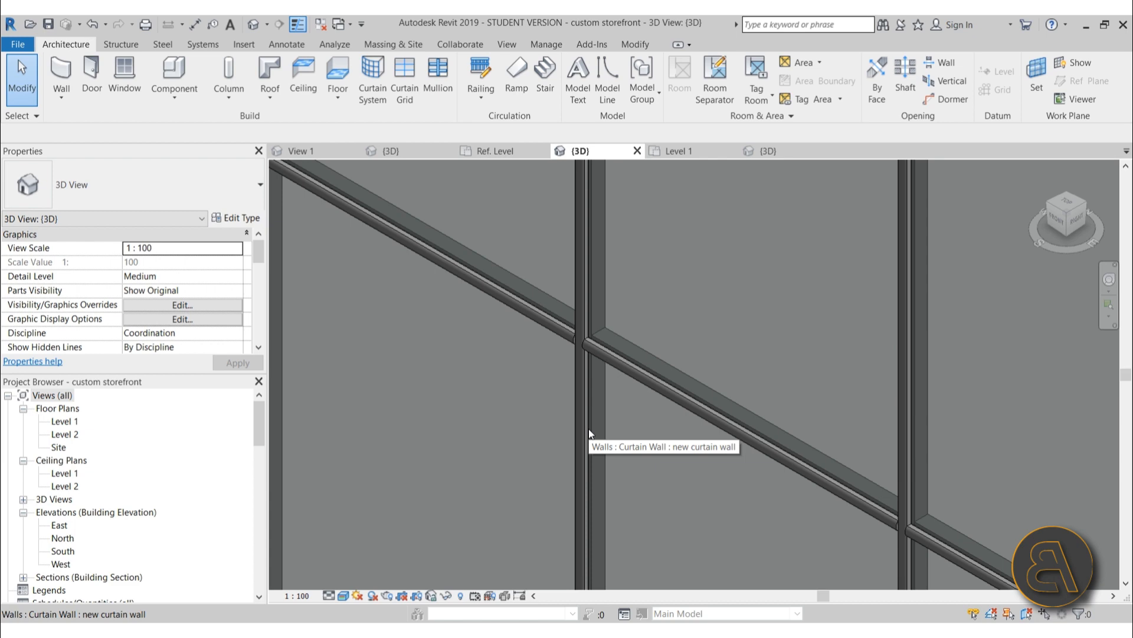
{"action": "mouse_move", "coordinate": [589, 433]}
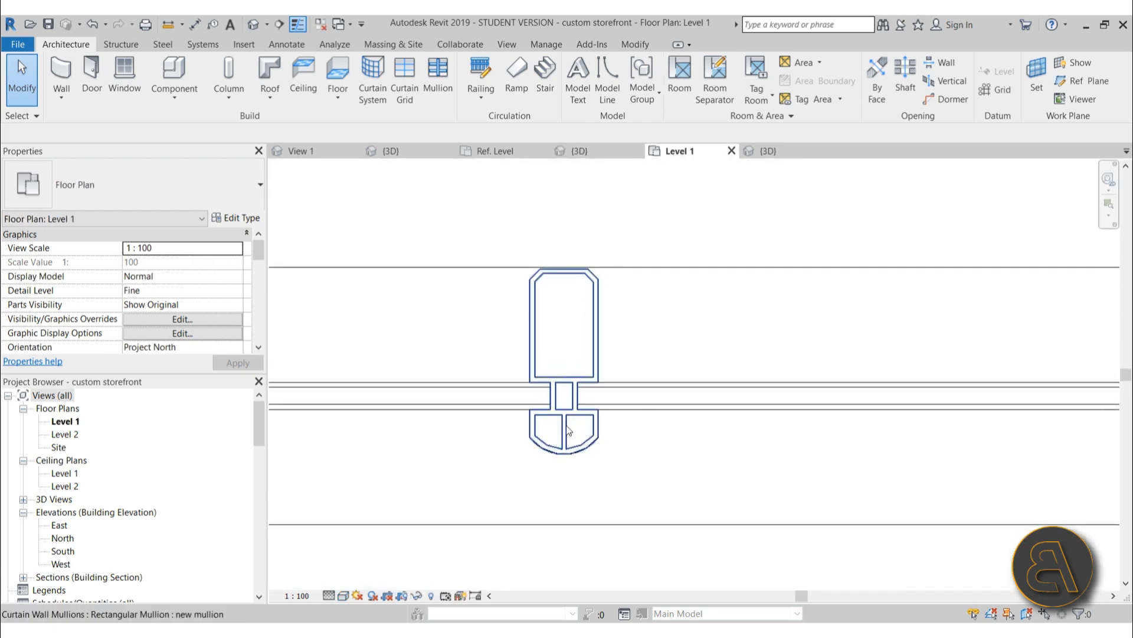
{"action": "mouse_move", "coordinate": [637, 391]}
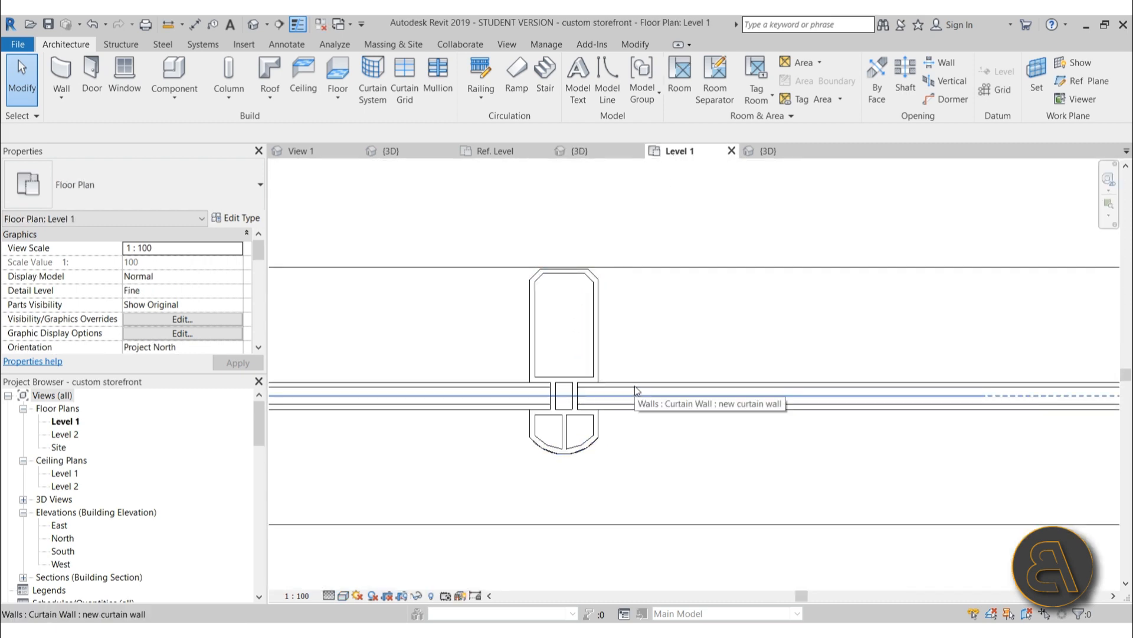
{"action": "left_click", "coordinate": [636, 387]}
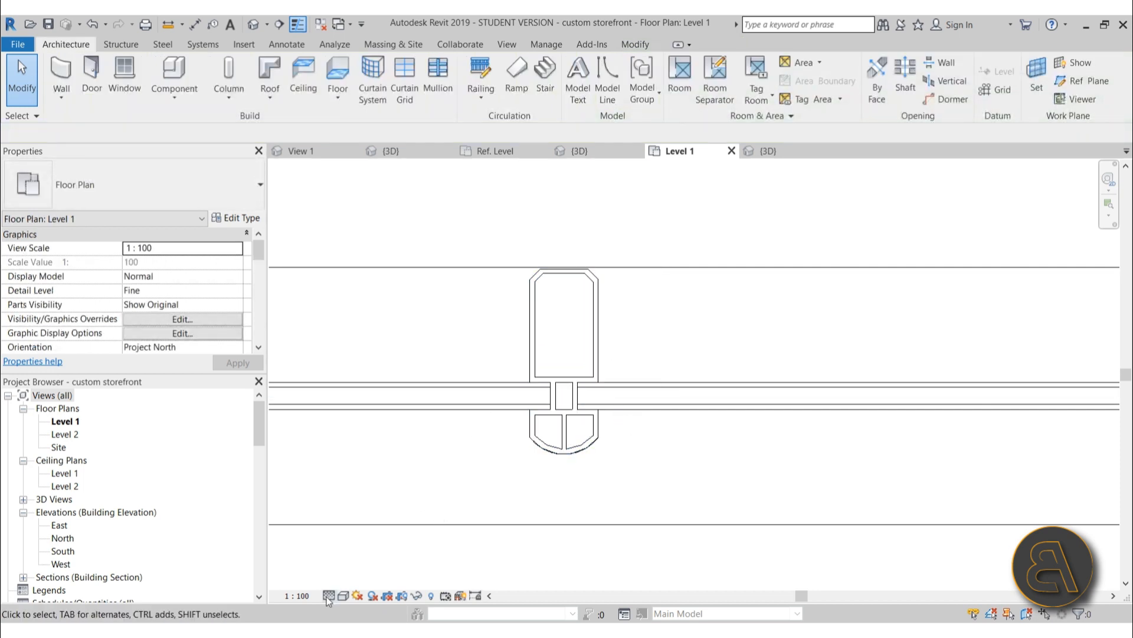
{"action": "left_click", "coordinate": [328, 595]}
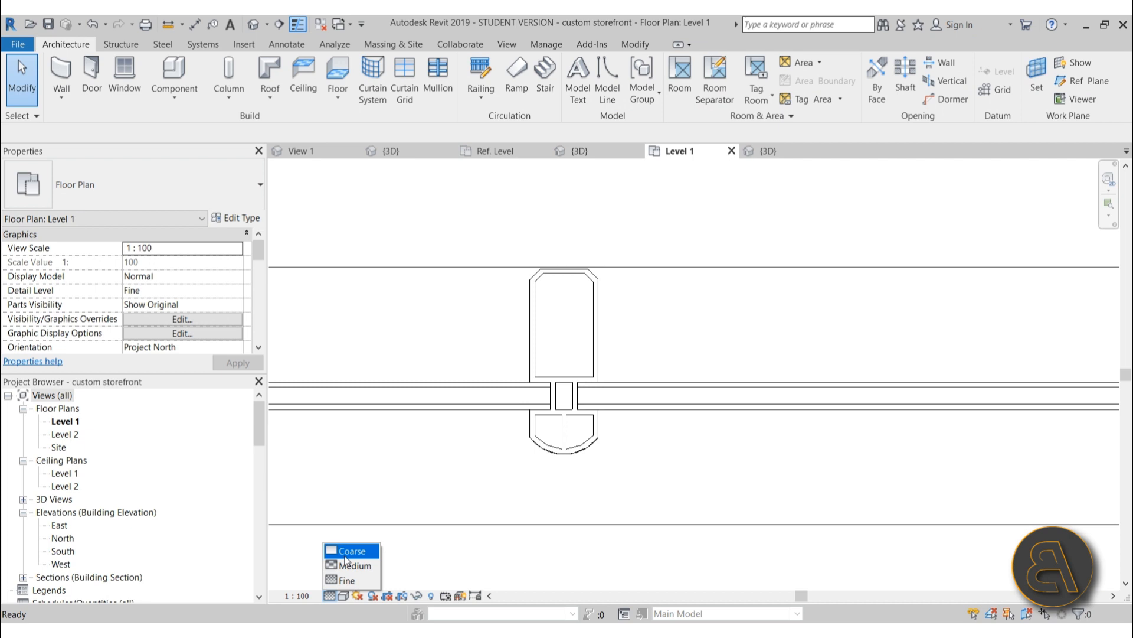
{"action": "left_click", "coordinate": [356, 565]}
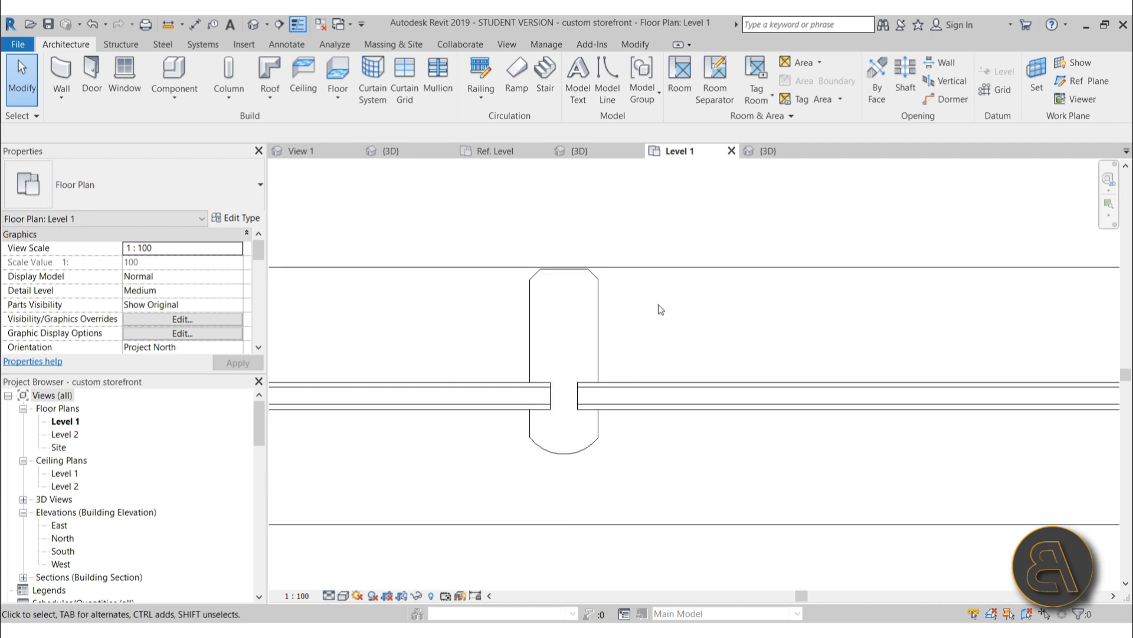
{"action": "mouse_move", "coordinate": [344, 582]}
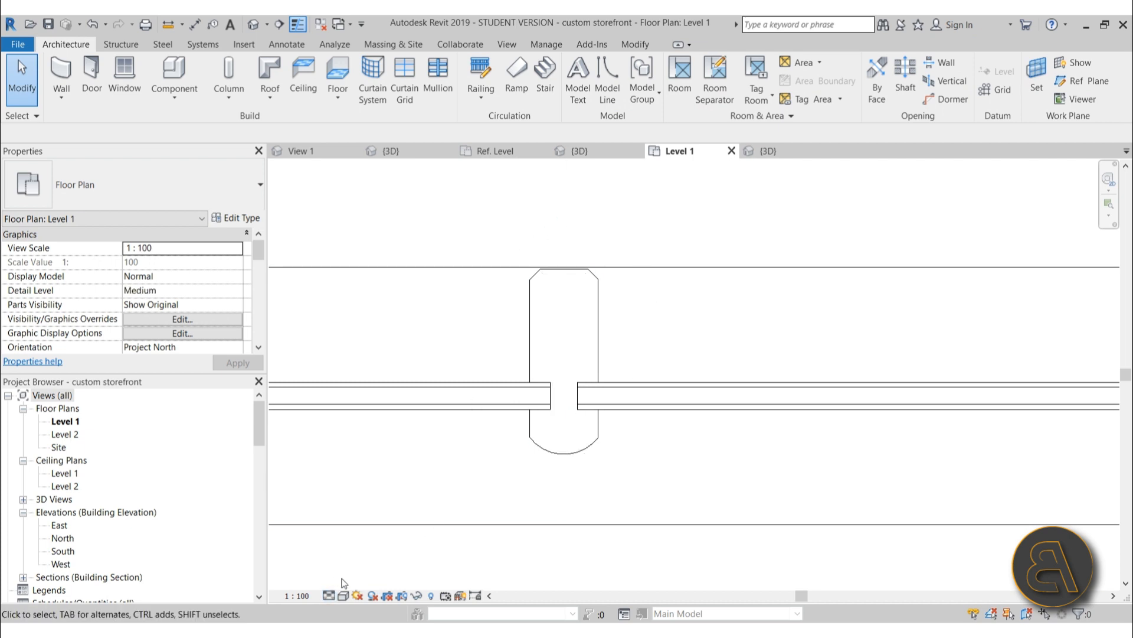
{"action": "left_click", "coordinate": [328, 595]}
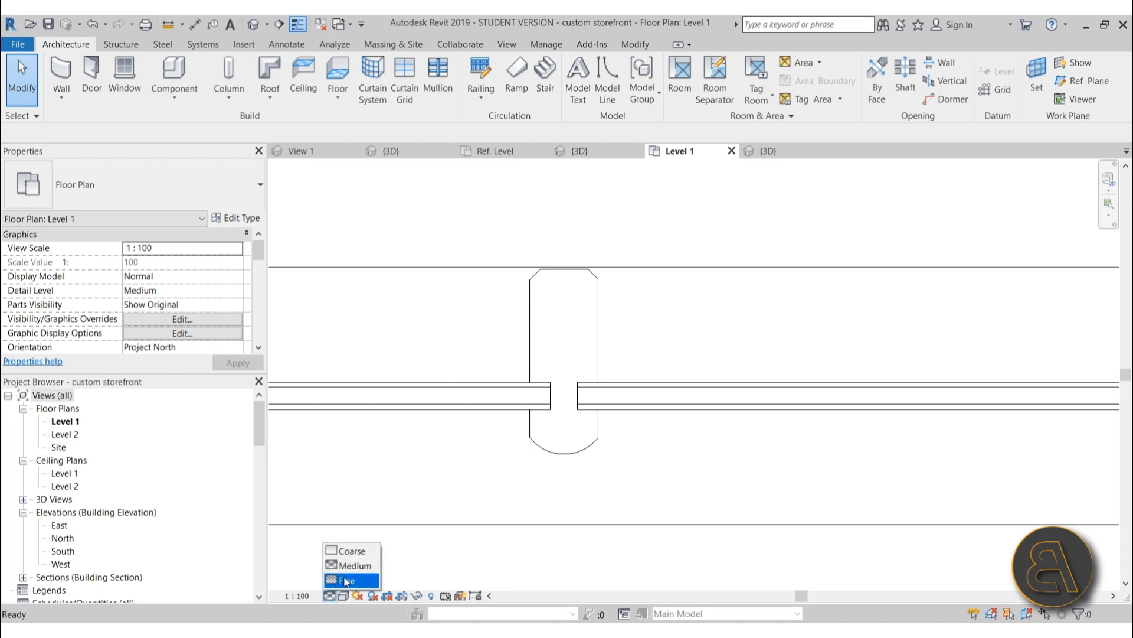
{"action": "left_click", "coordinate": [347, 579]}
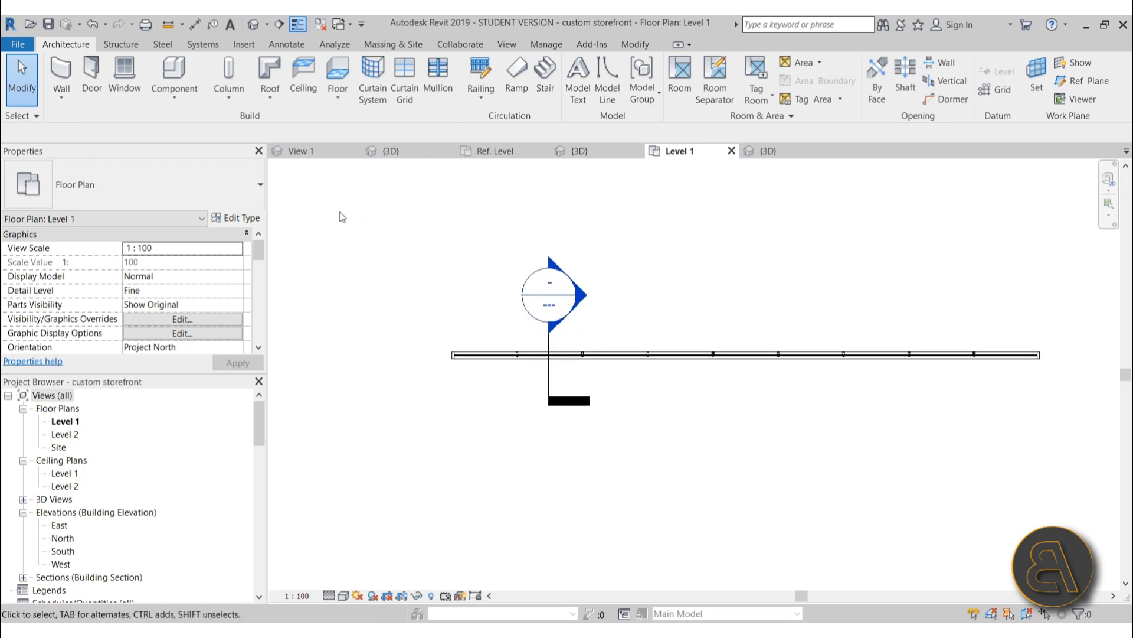
{"action": "left_click", "coordinate": [60, 72]}
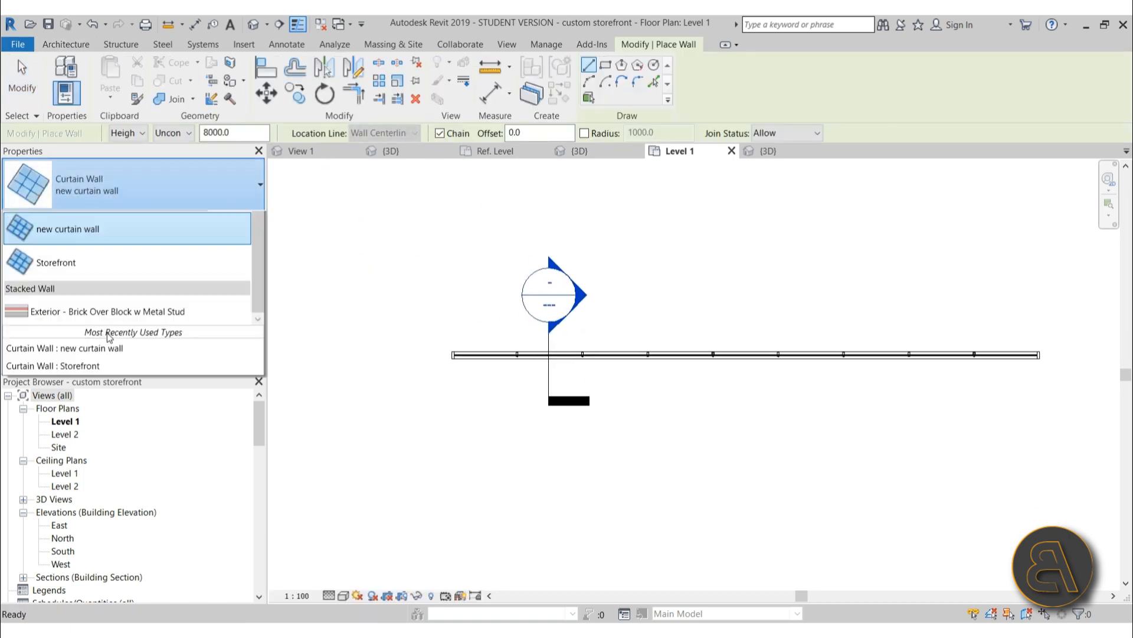
{"action": "left_click", "coordinate": [55, 262]}
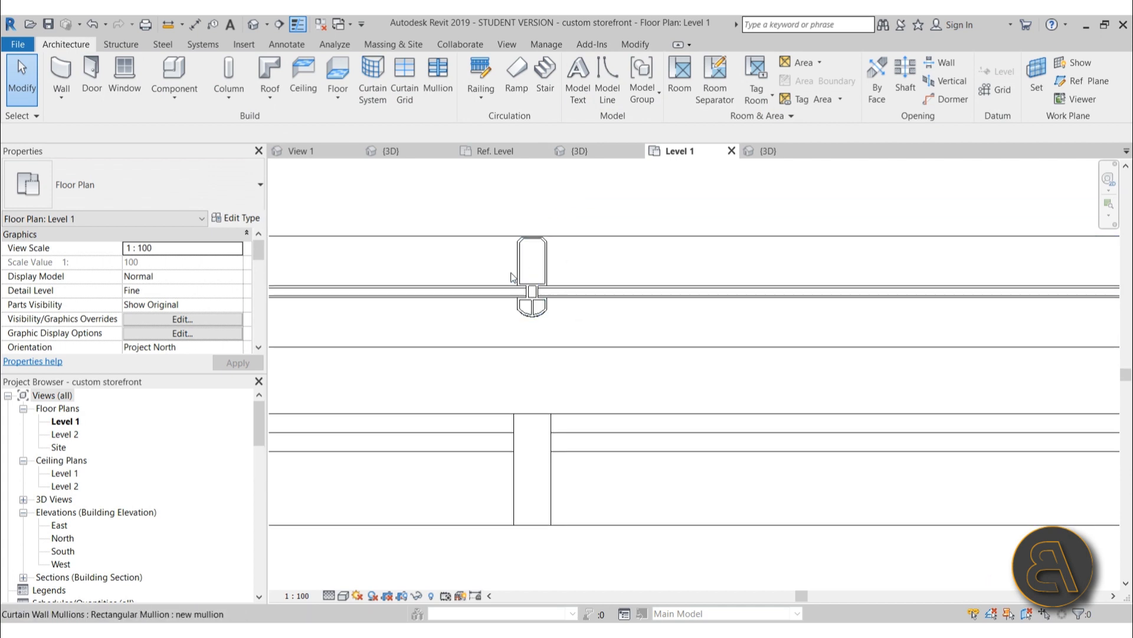
{"action": "left_click", "coordinate": [468, 347]}
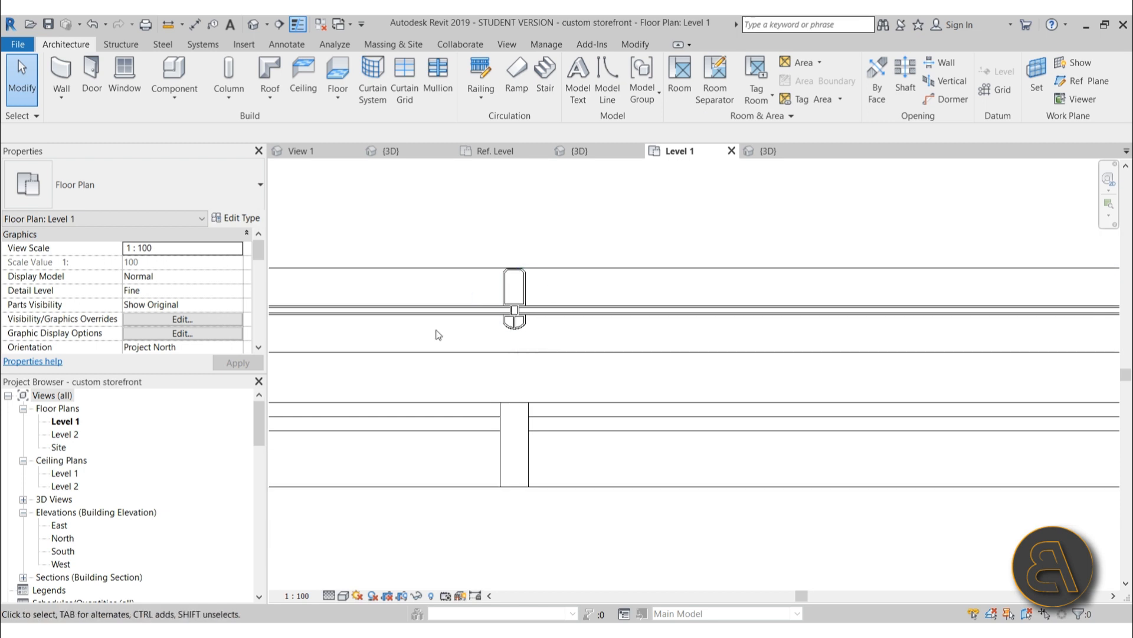
{"action": "mouse_move", "coordinate": [468, 208]}
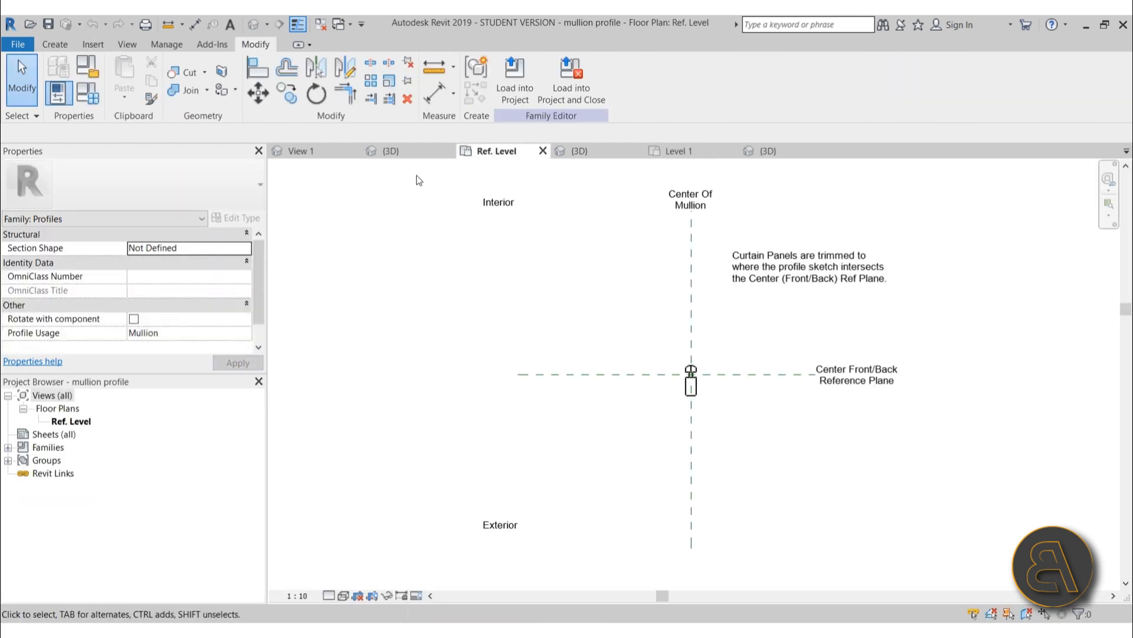
- Tour the spider facade 3D and fitting hardware views, then return to the storefront Level 1 plan
{"action": "left_click", "coordinate": [390, 150]}
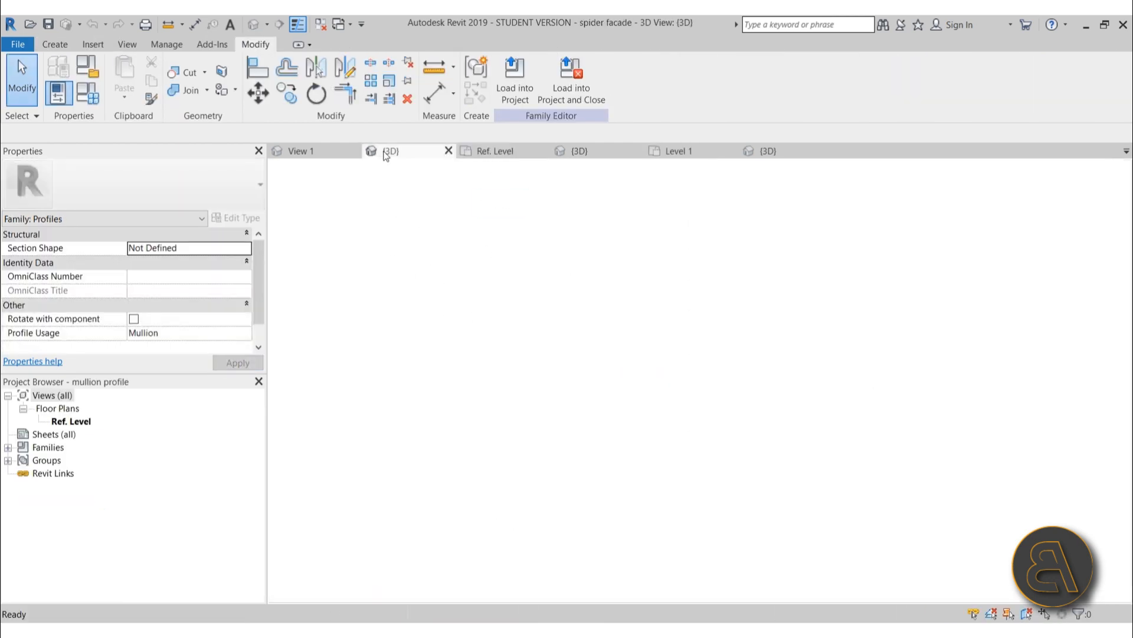
{"action": "left_click", "coordinate": [391, 151]}
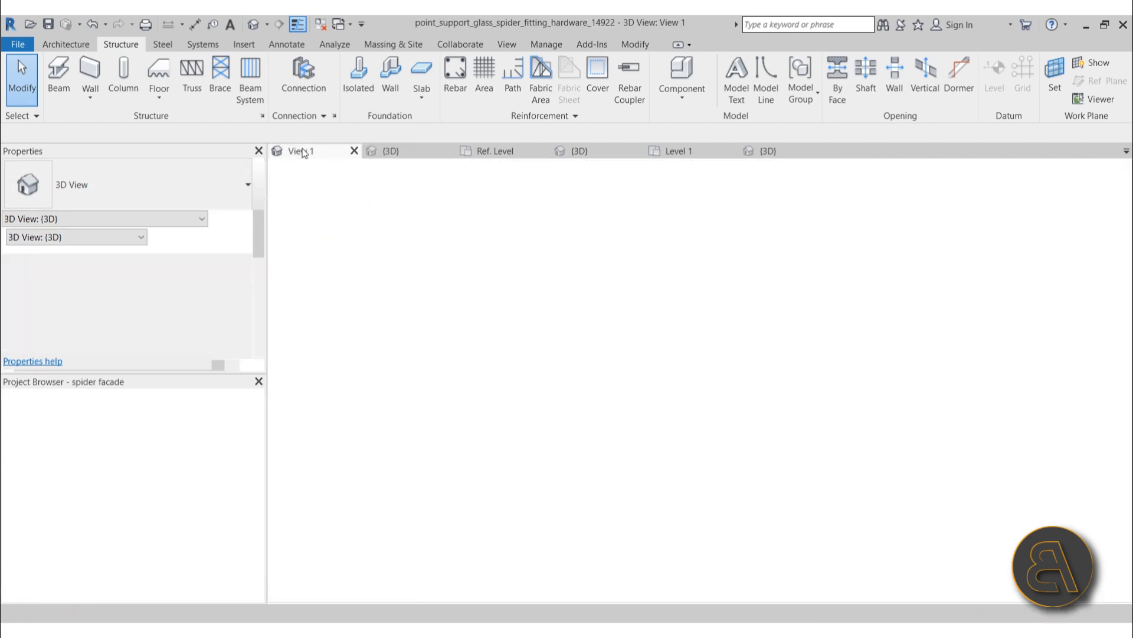
{"action": "left_click", "coordinate": [391, 151]}
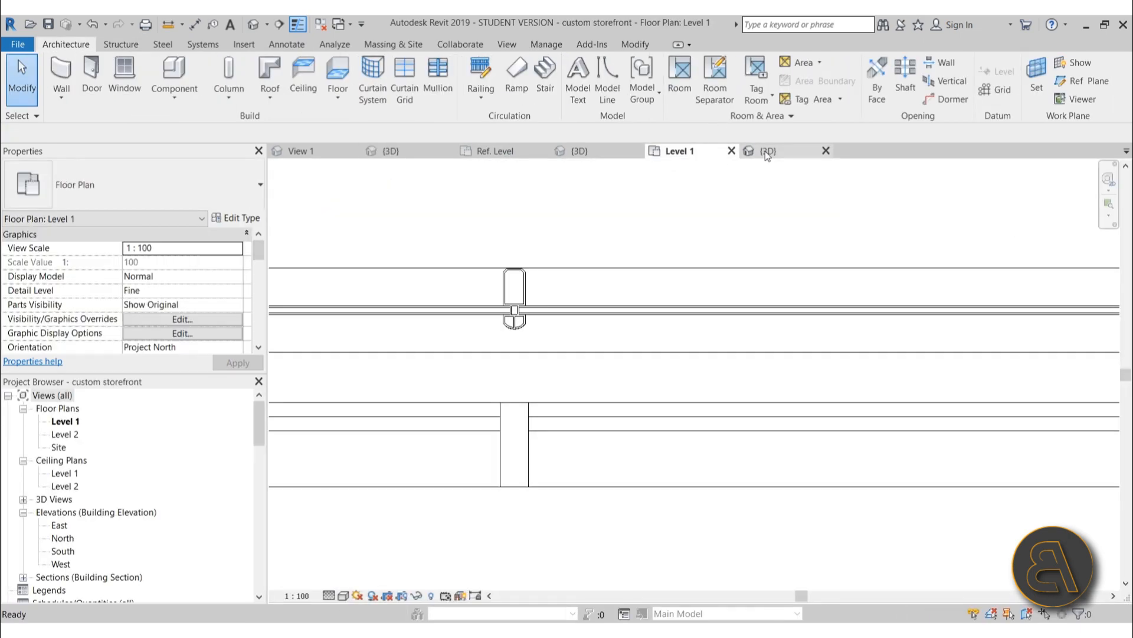
- Show the storefront-in-brick-wall 3D view and select the surrounding brick wall
{"action": "left_click", "coordinate": [768, 151]}
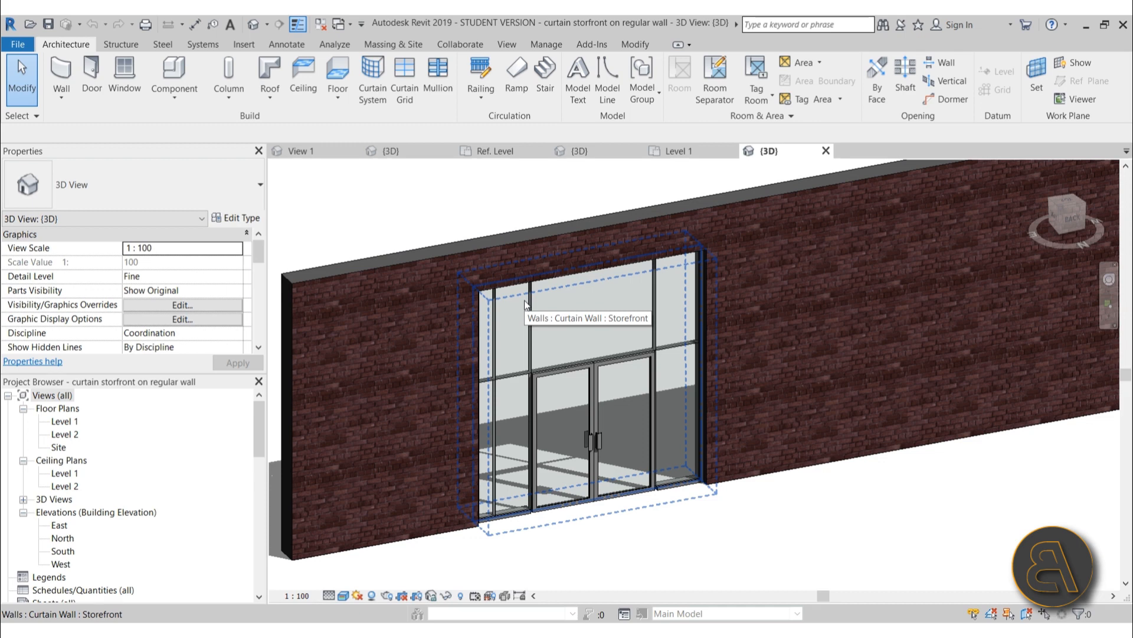
{"action": "mouse_move", "coordinate": [526, 304]}
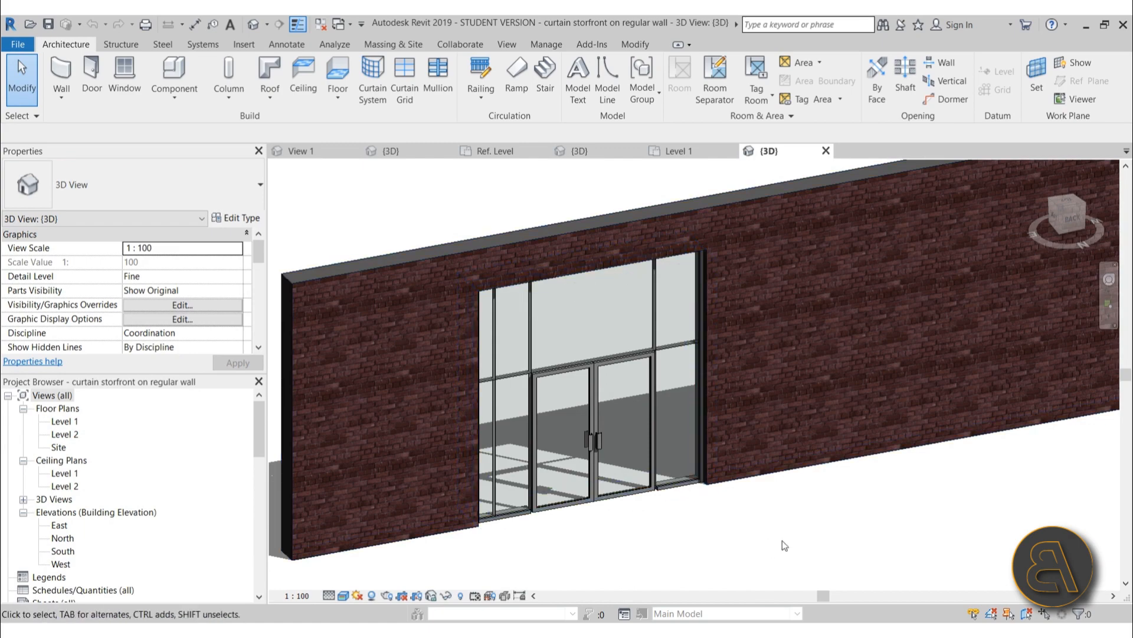
{"action": "left_click", "coordinate": [425, 401]}
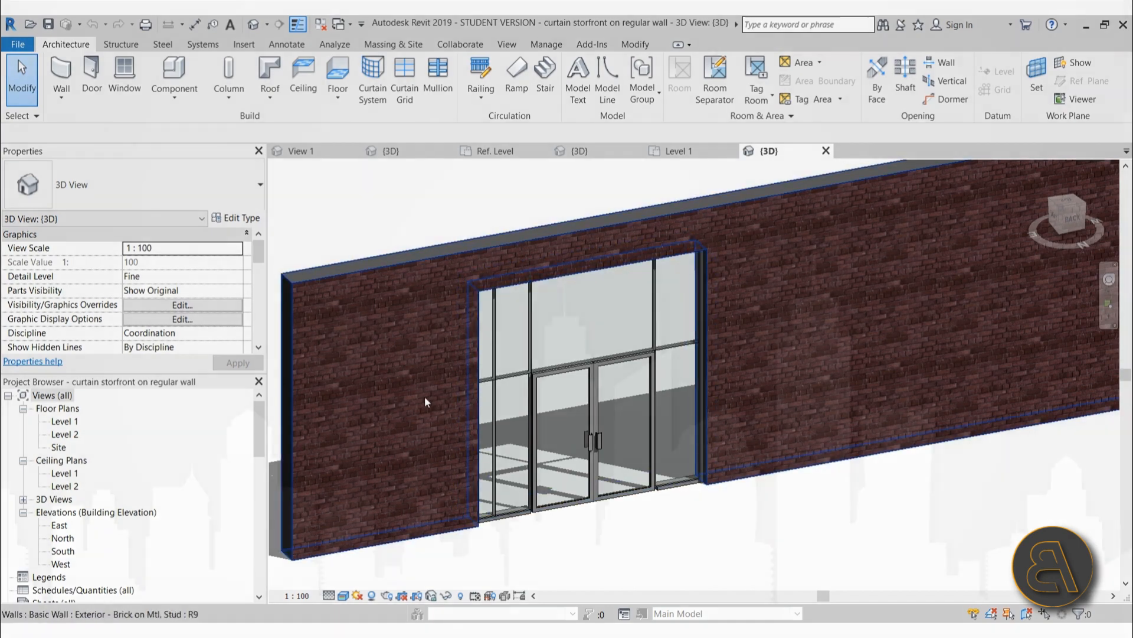